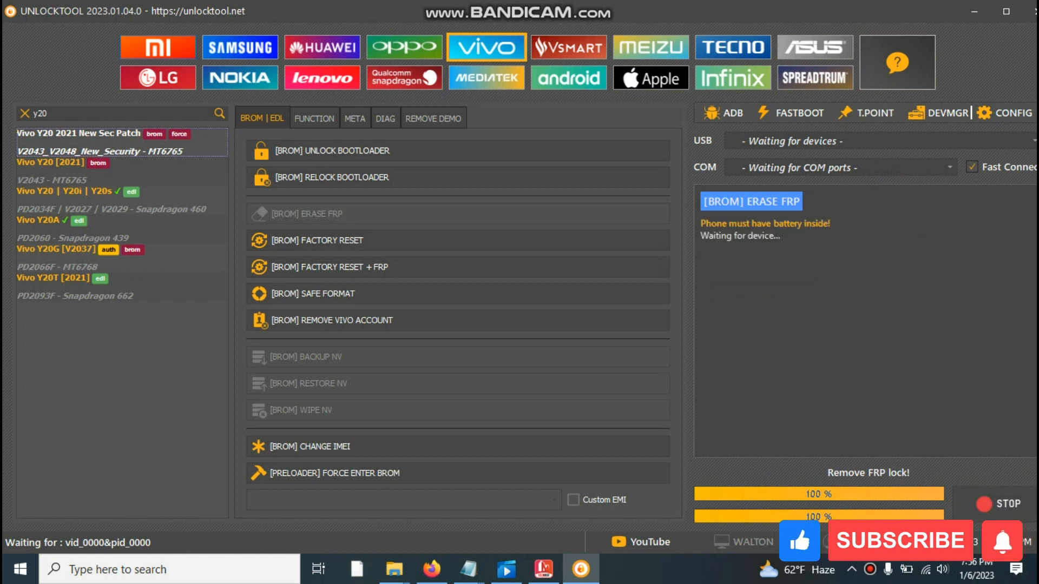
mouse_move(815, 566)
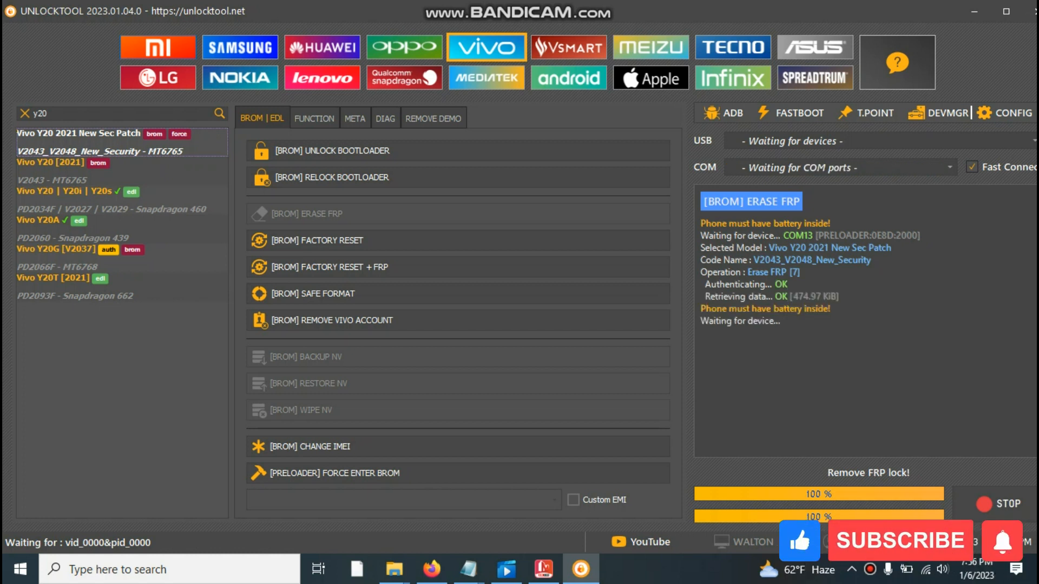
mouse_move(819, 560)
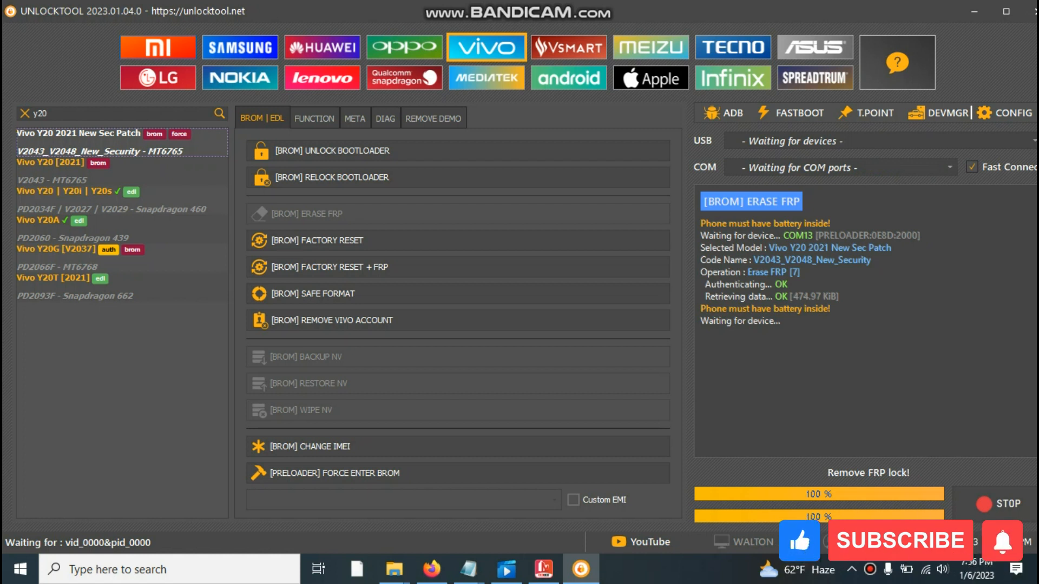
mouse_move(810, 560)
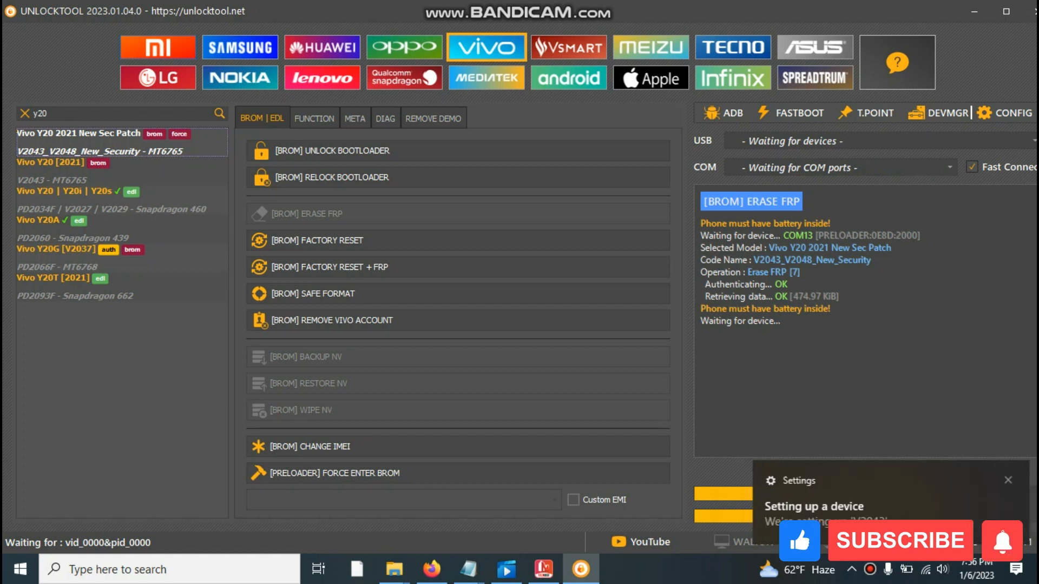
mouse_move(812, 563)
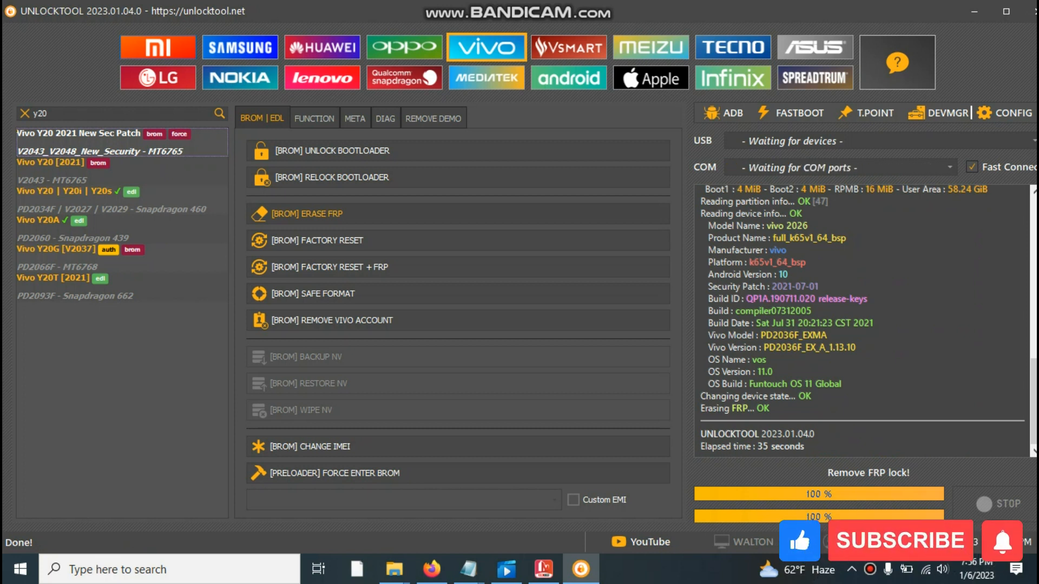
mouse_move(802, 556)
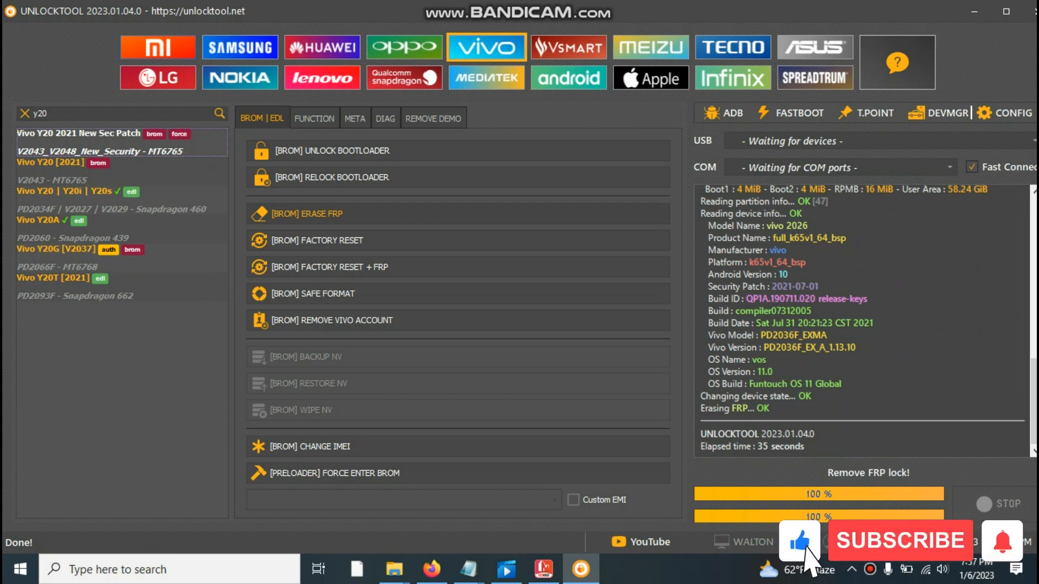
mouse_move(1020, 566)
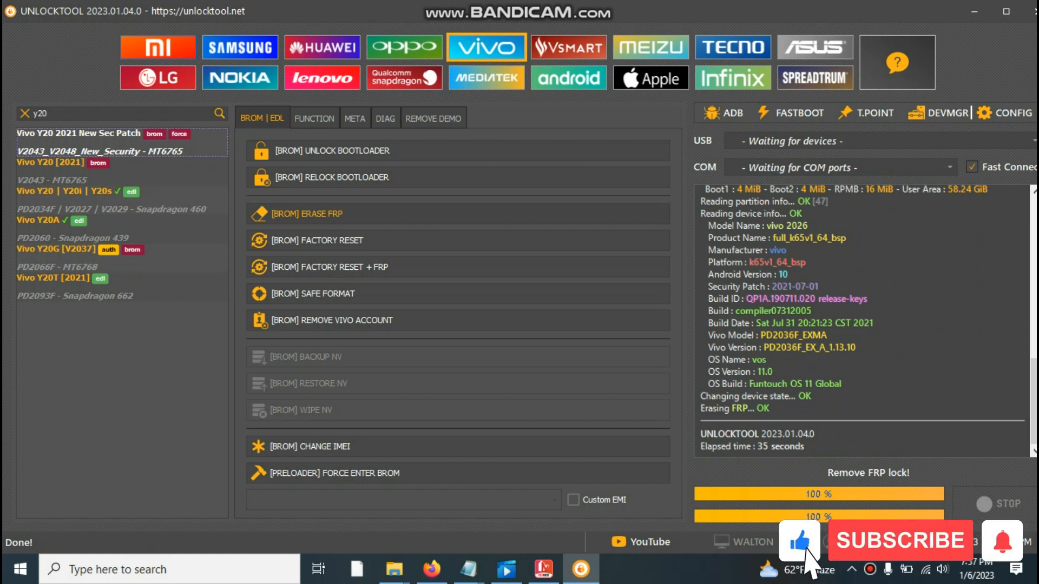
mouse_move(1009, 556)
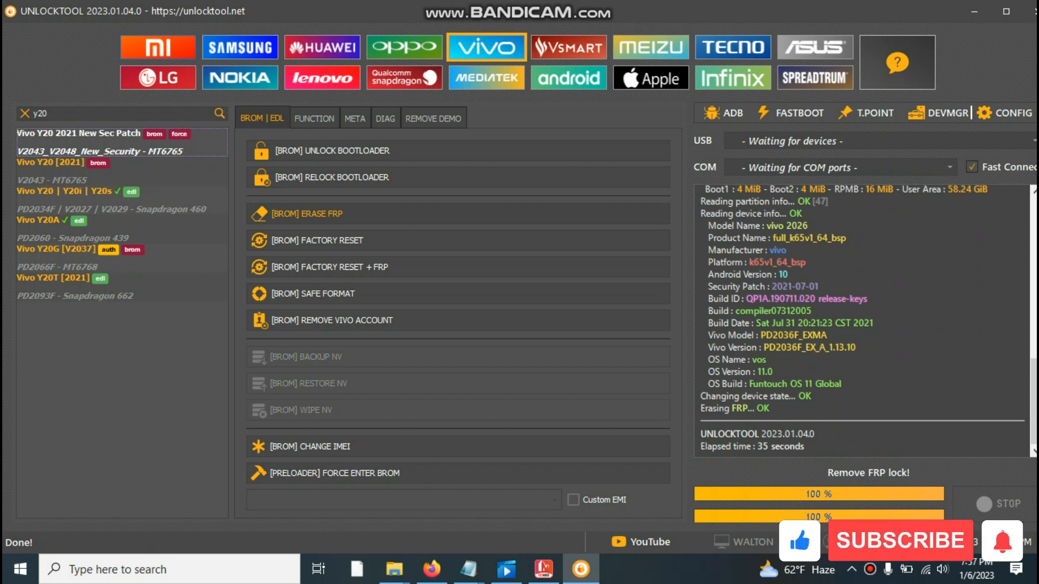
mouse_move(1004, 540)
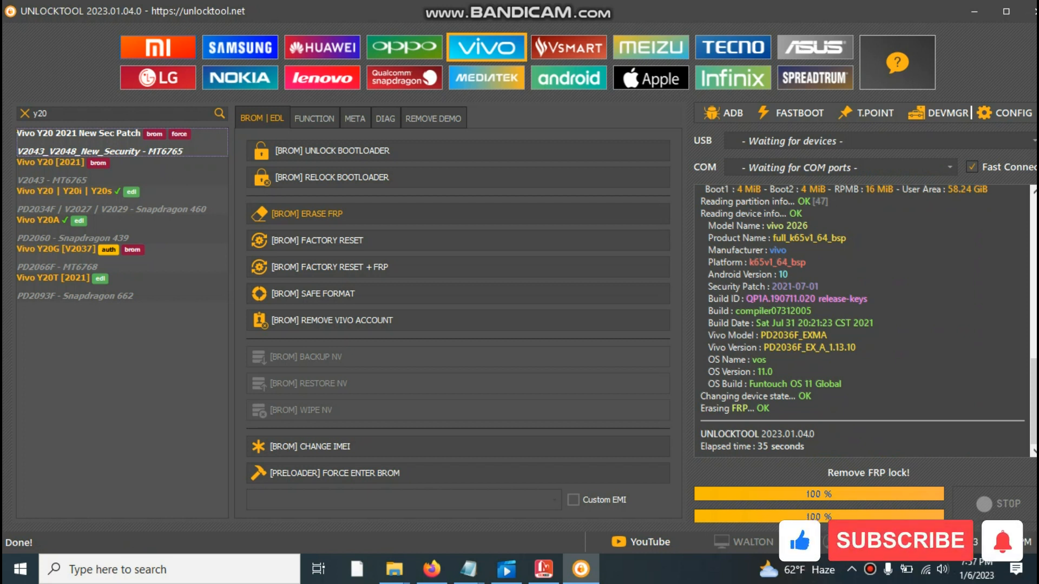
mouse_move(1008, 557)
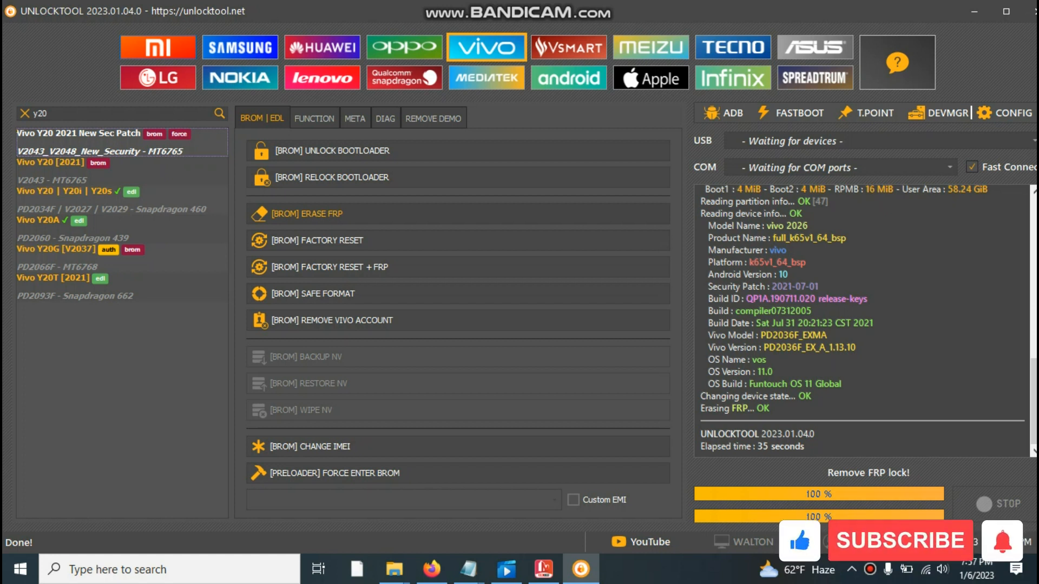
mouse_move(1002, 539)
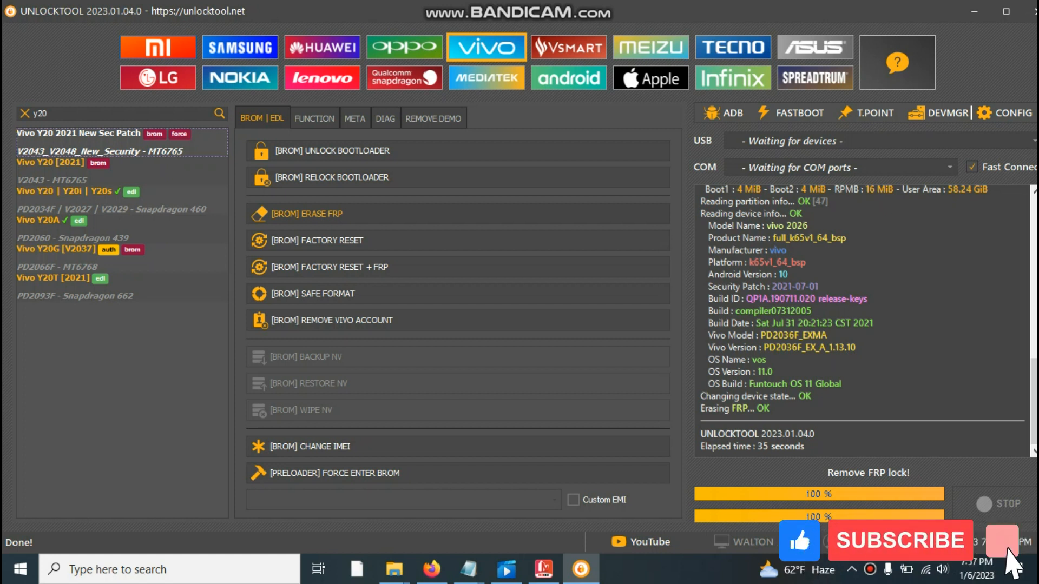